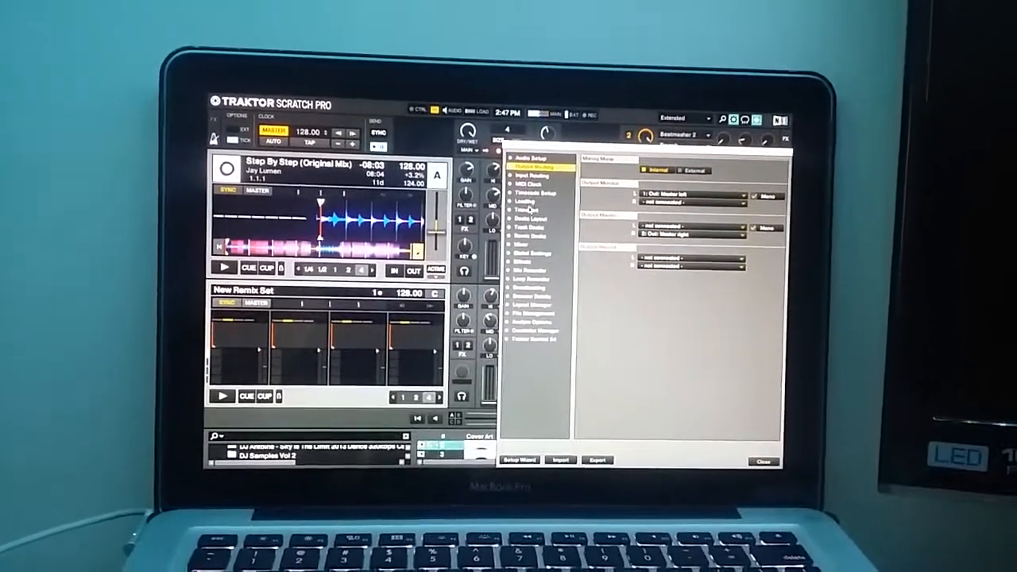
Switch Preferences to the Timecode Setup page showing deck platters A–D.
{"action": "left_click", "coordinate": [528, 185]}
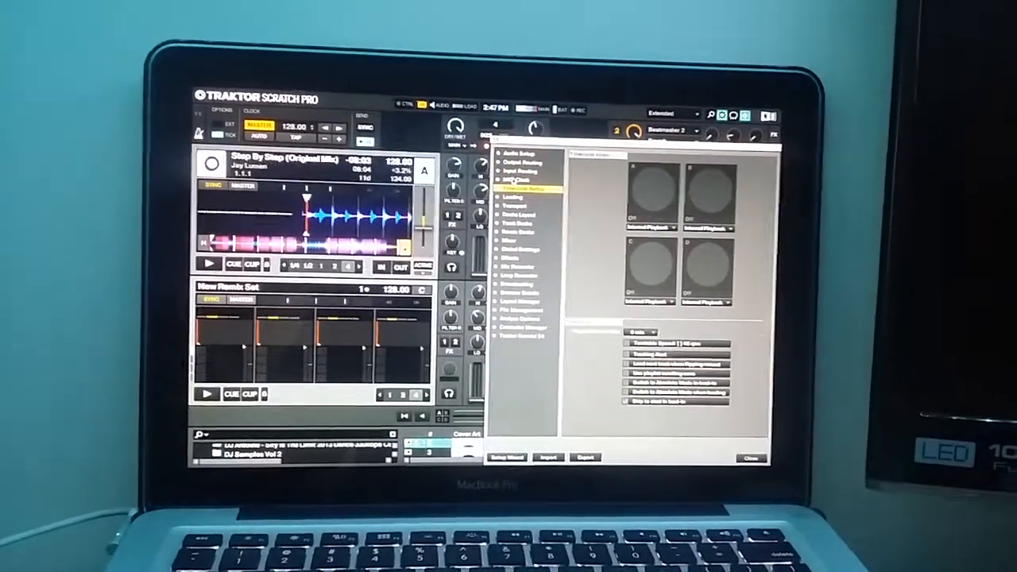